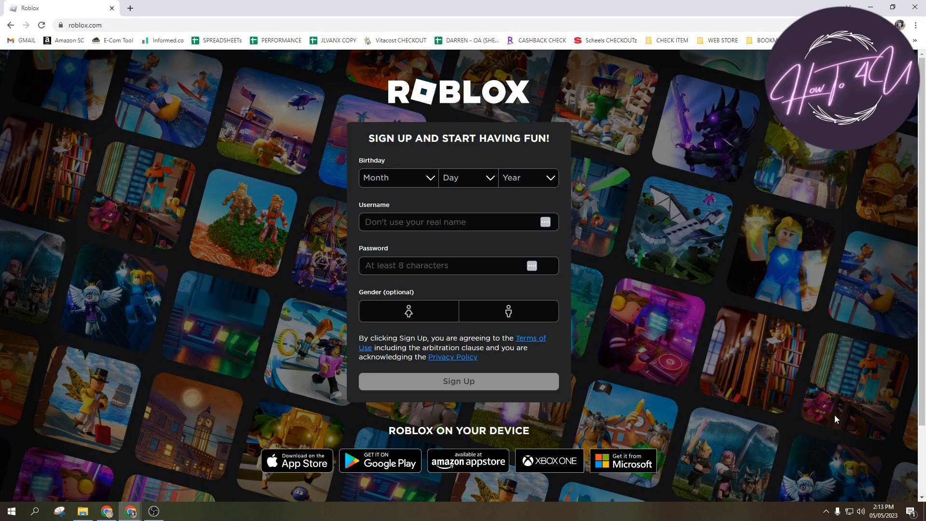
{"action": "mouse_move", "coordinate": [694, 355]}
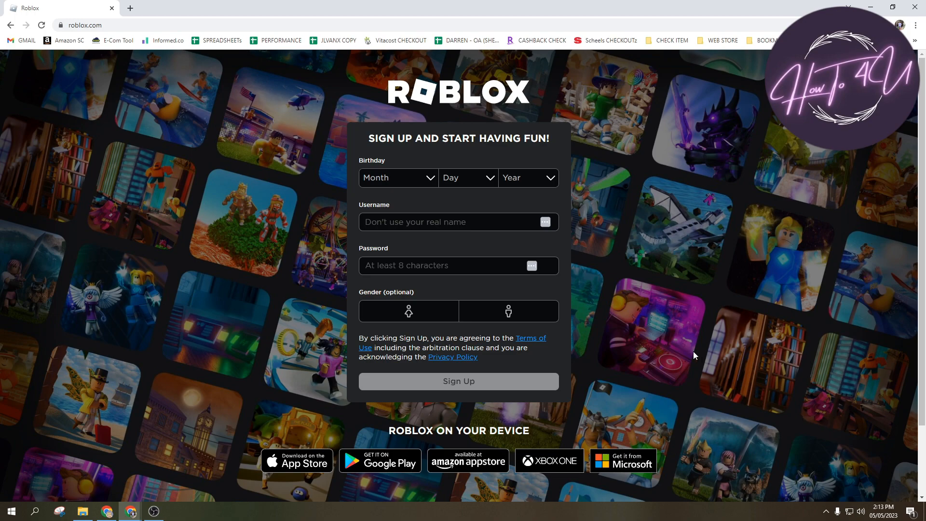
{"action": "mouse_move", "coordinate": [688, 330]}
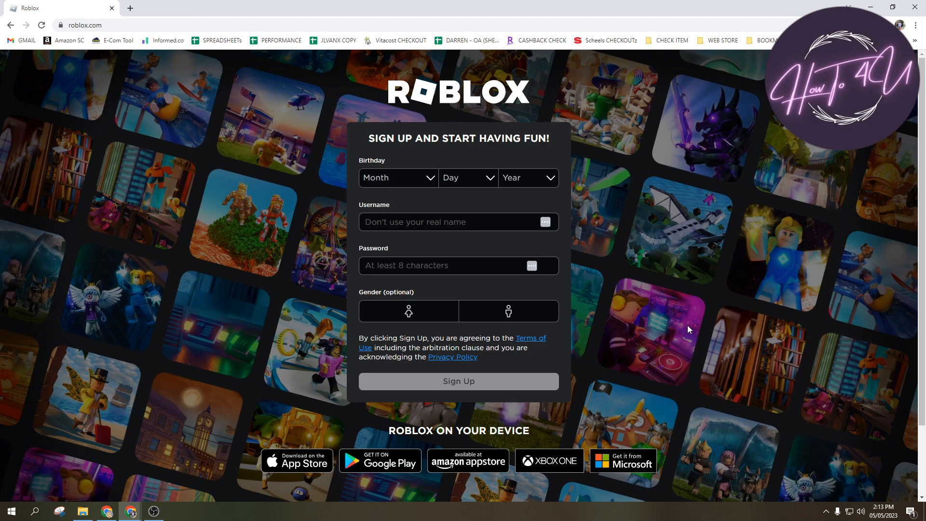
{"action": "mouse_move", "coordinate": [655, 304]}
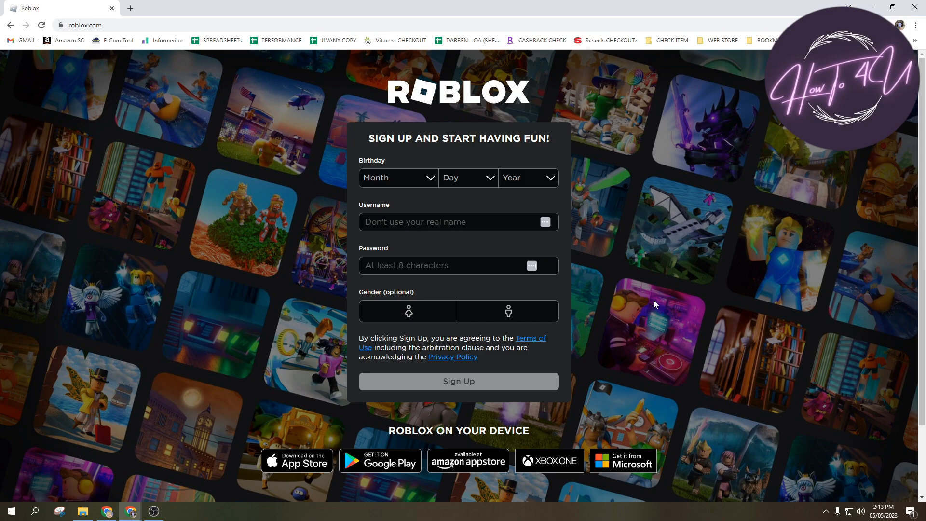
{"action": "mouse_move", "coordinate": [459, 197]}
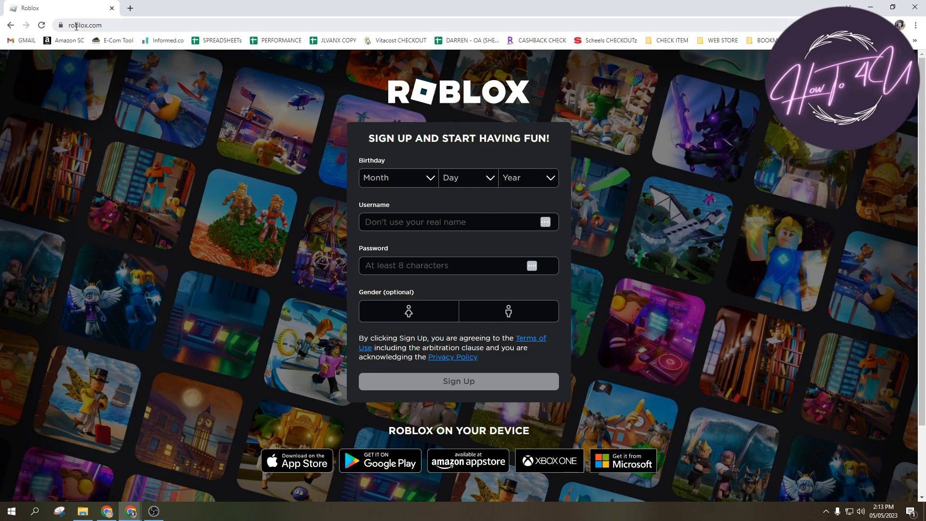
Step: Set the sign-up birthday to September 24, 1992 using the Month, Day and Year lists
{"action": "left_click", "coordinate": [81, 25]}
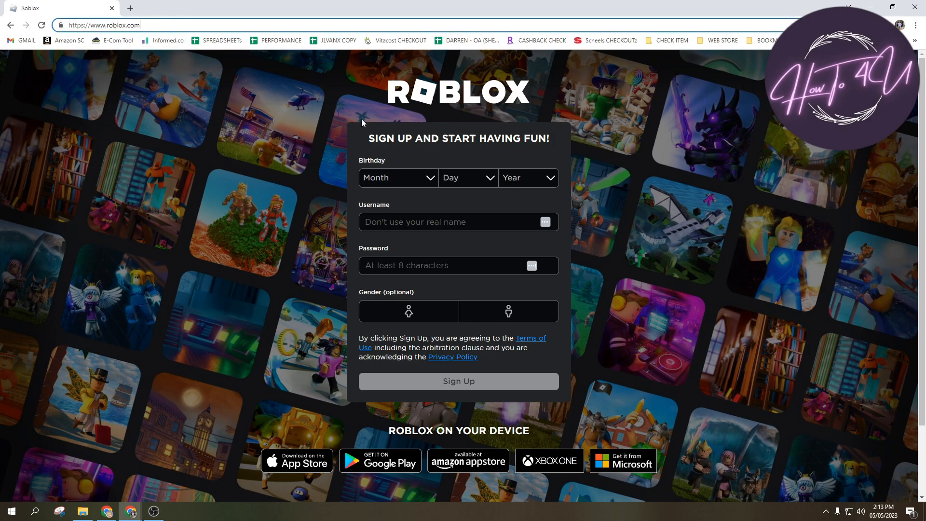
{"action": "mouse_move", "coordinate": [381, 89]}
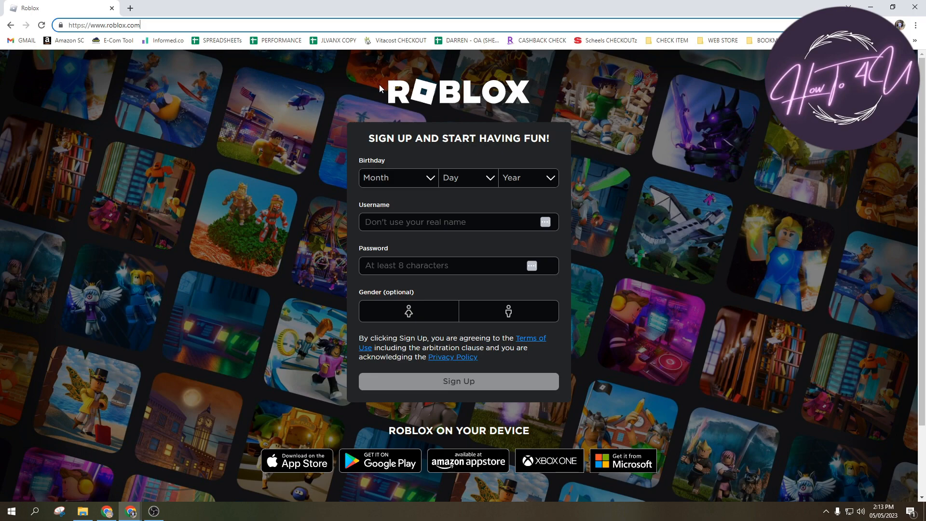
{"action": "mouse_move", "coordinate": [542, 250]}
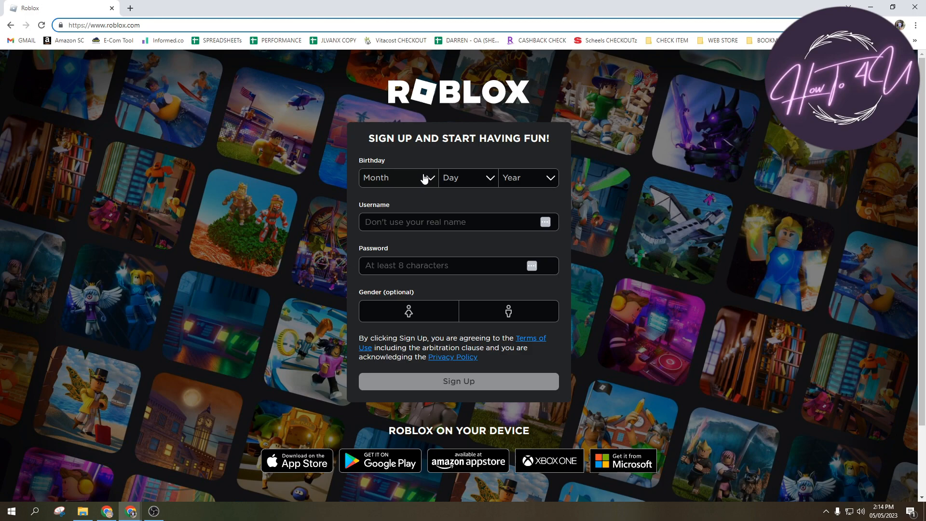
{"action": "mouse_move", "coordinate": [420, 182]}
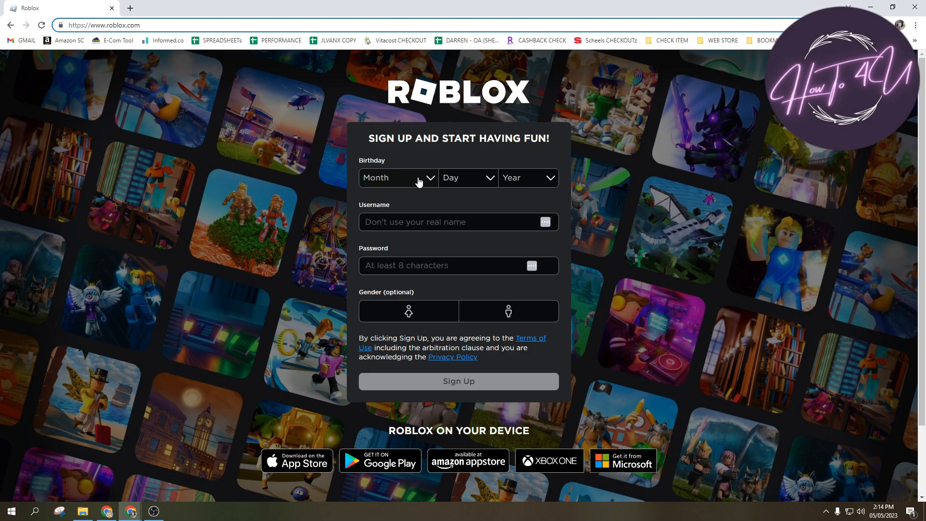
{"action": "left_click", "coordinate": [398, 178]}
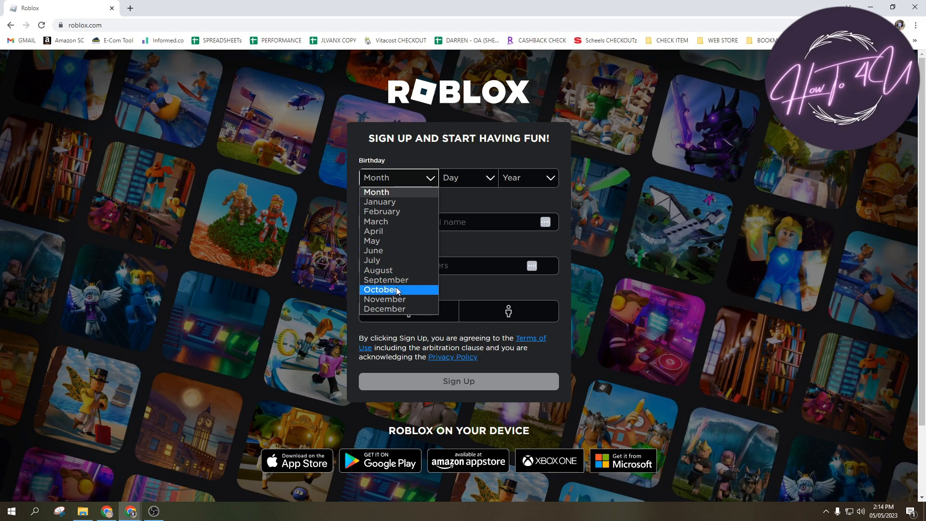
{"action": "left_click", "coordinate": [468, 178]}
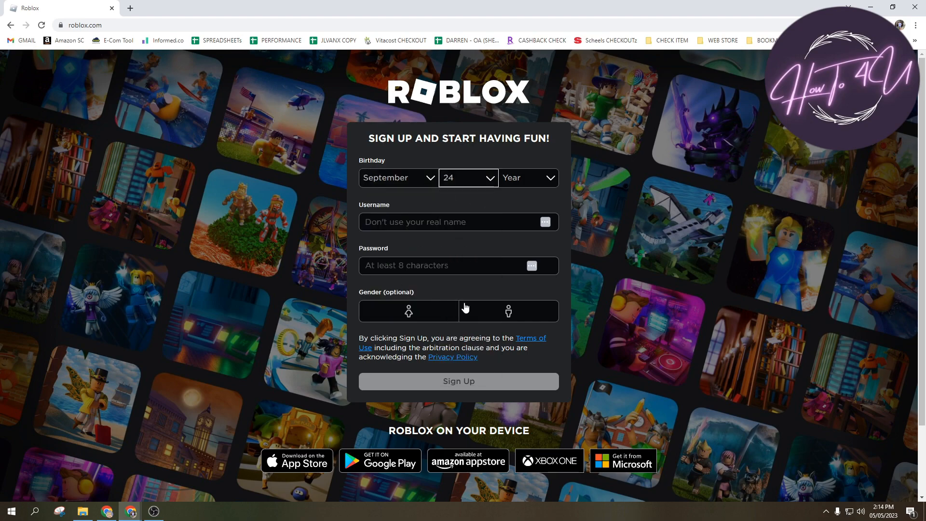
{"action": "left_click", "coordinate": [528, 177]}
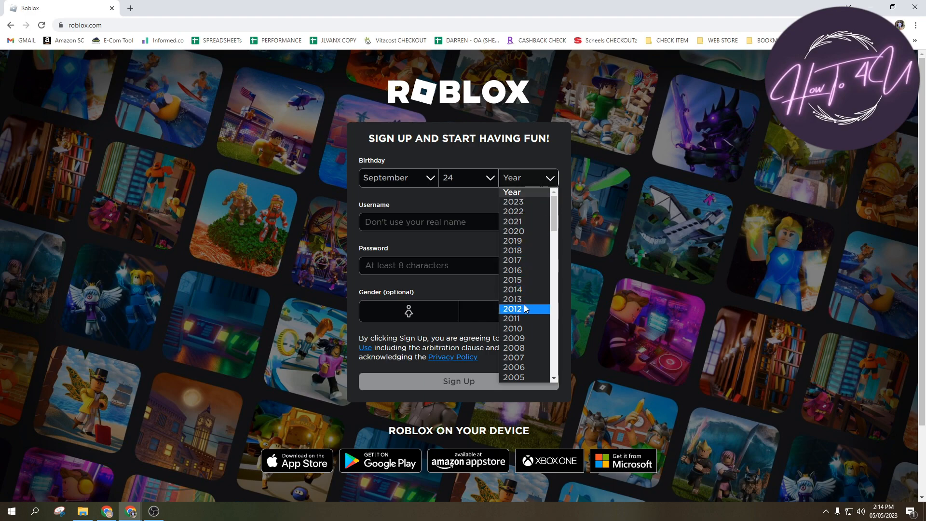
{"action": "scroll", "scroll_direction": "down", "scroll_amount": 3}
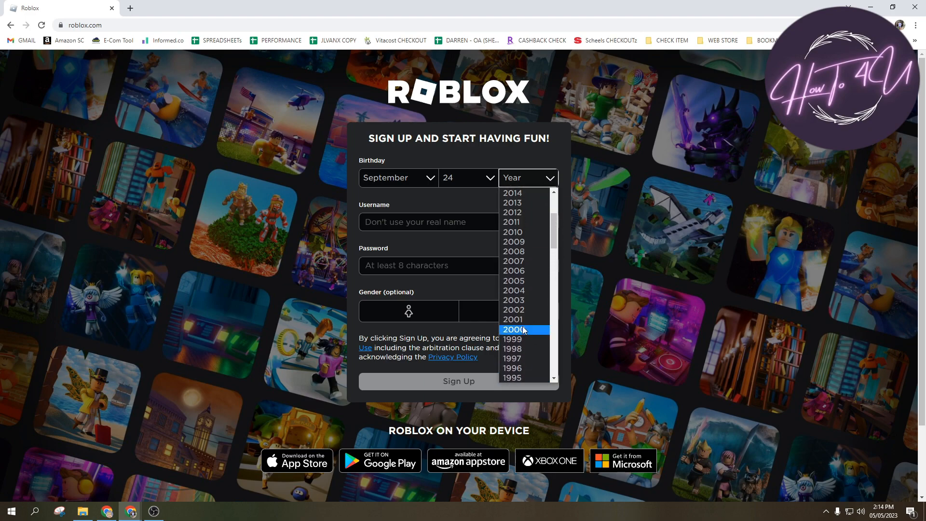
{"action": "left_click", "coordinate": [513, 178]}
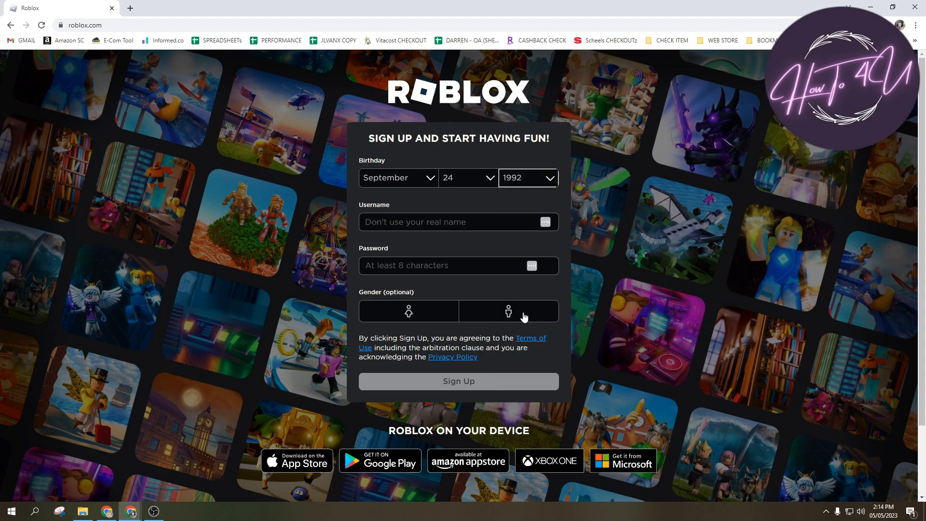
{"action": "left_click", "coordinate": [457, 222]}
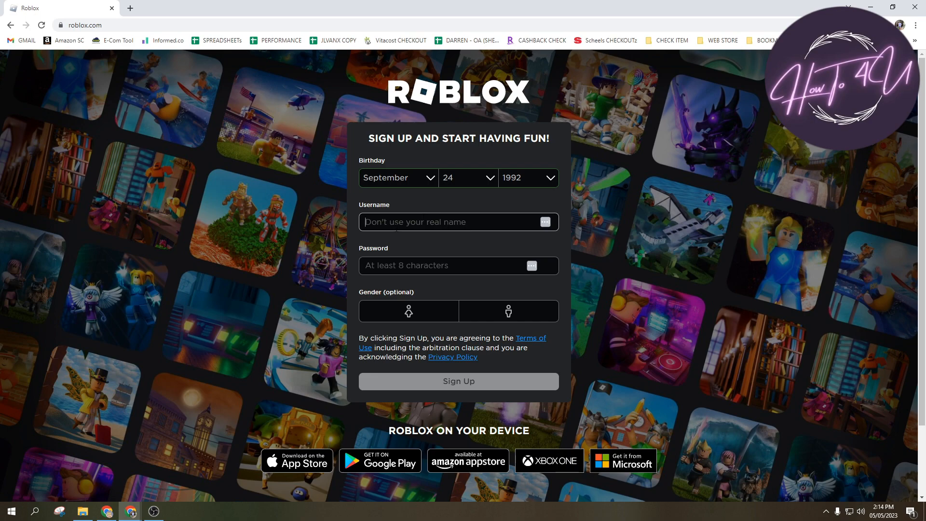
Step: Enter username howtoforyou101, a password, and choose a gender for the new account
{"action": "left_click", "coordinate": [414, 222]}
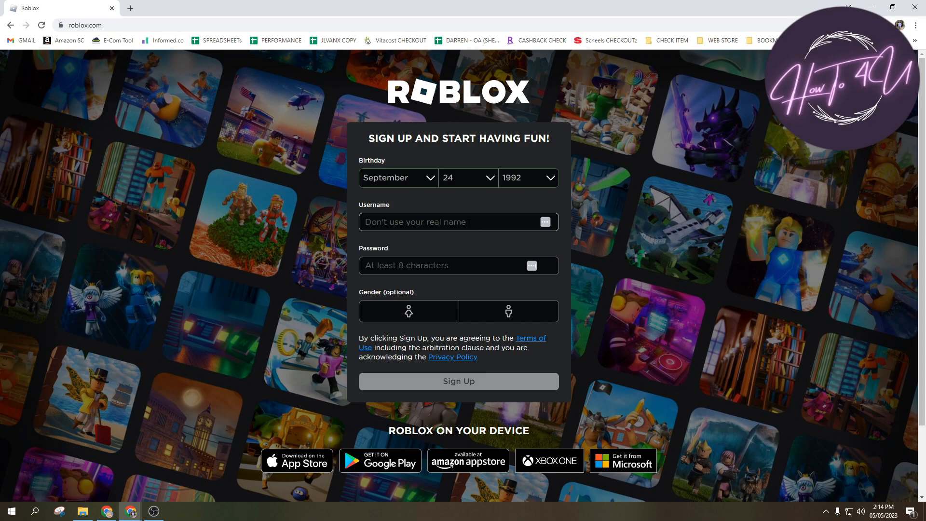
{"action": "type", "text": "howtoforyou"}
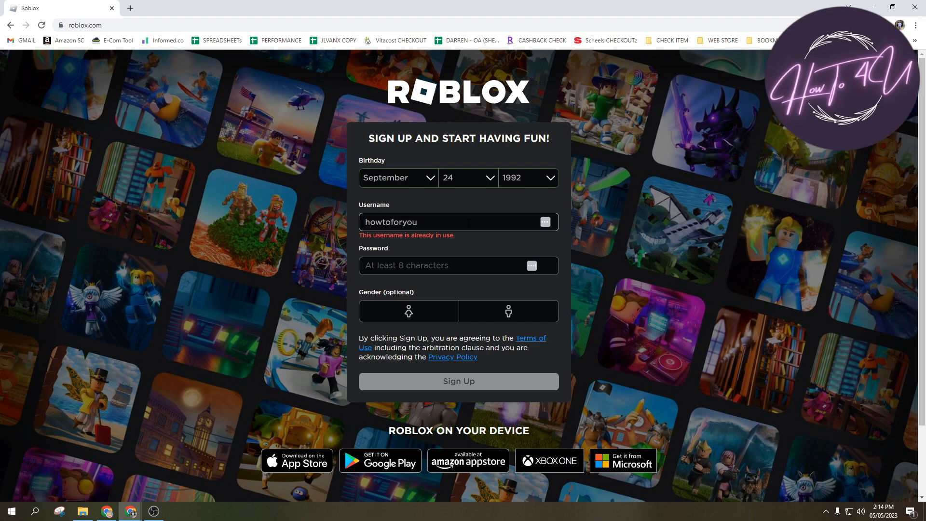
{"action": "type", "text": "101"}
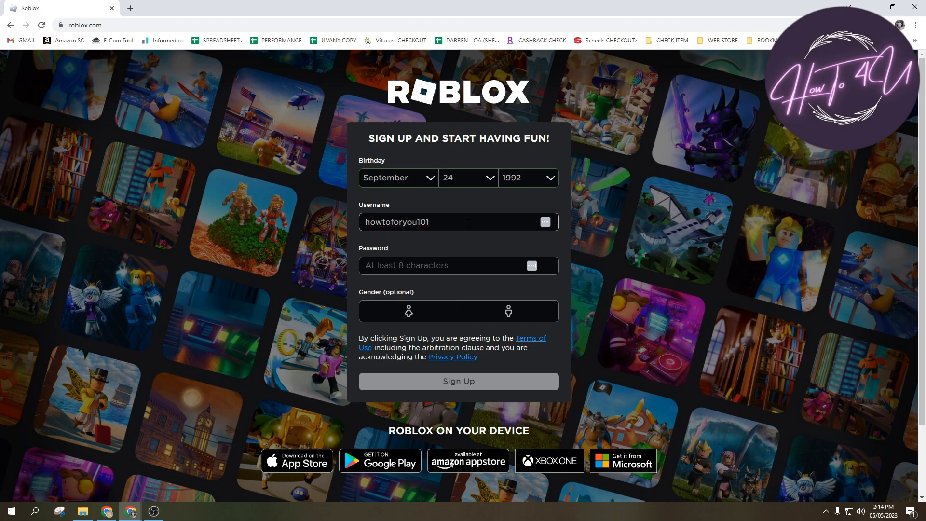
{"action": "left_click", "coordinate": [458, 265]}
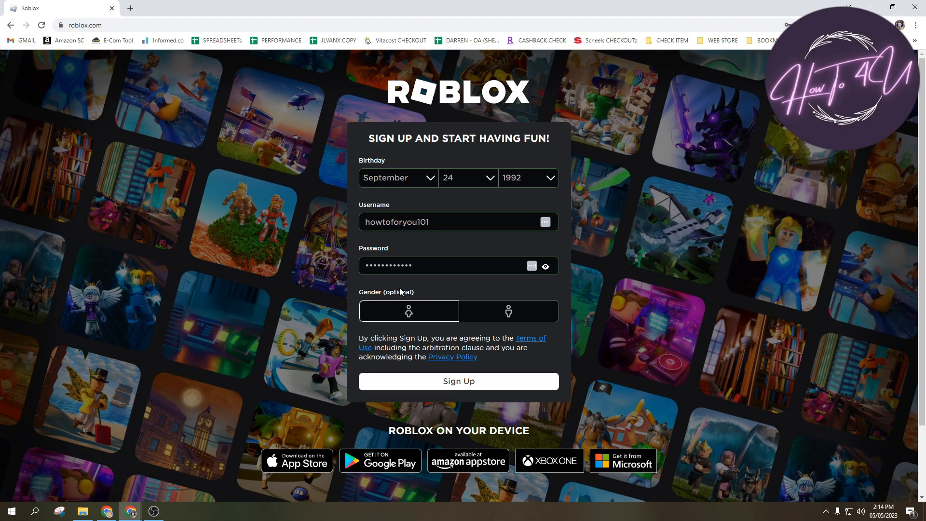
{"action": "left_click", "coordinate": [508, 312]}
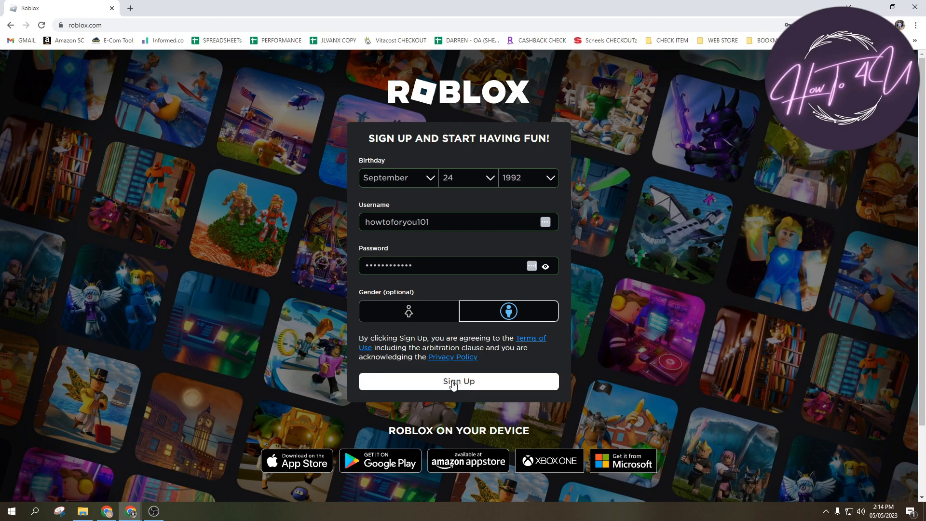
{"action": "mouse_move", "coordinate": [475, 379]}
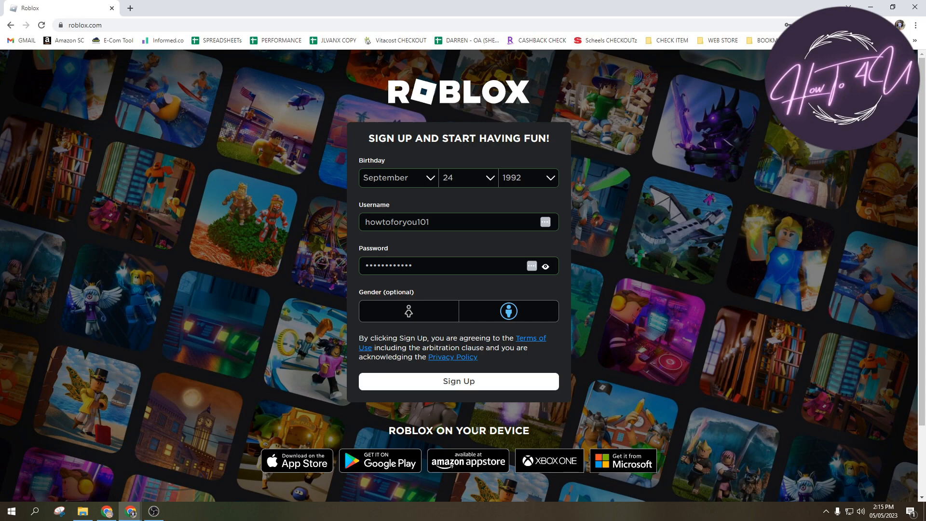
{"action": "mouse_move", "coordinate": [299, 462]}
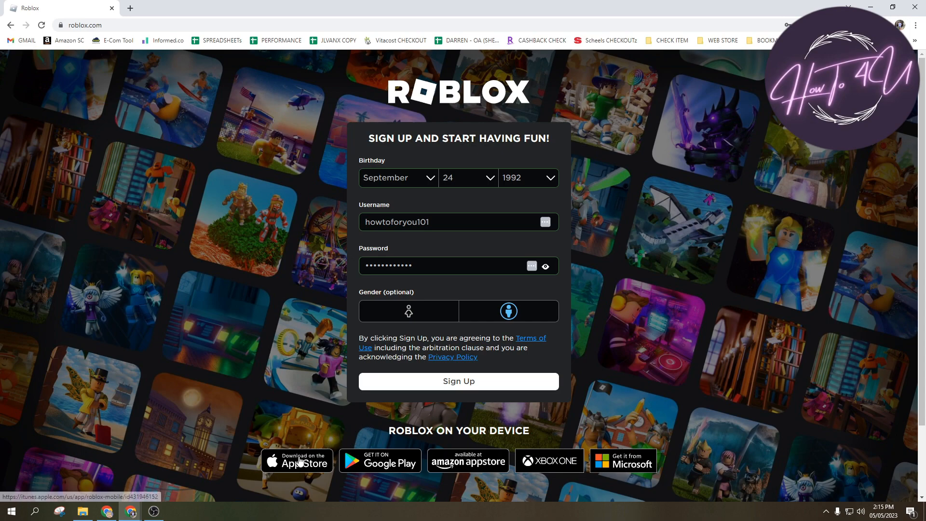
{"action": "mouse_move", "coordinate": [301, 467]}
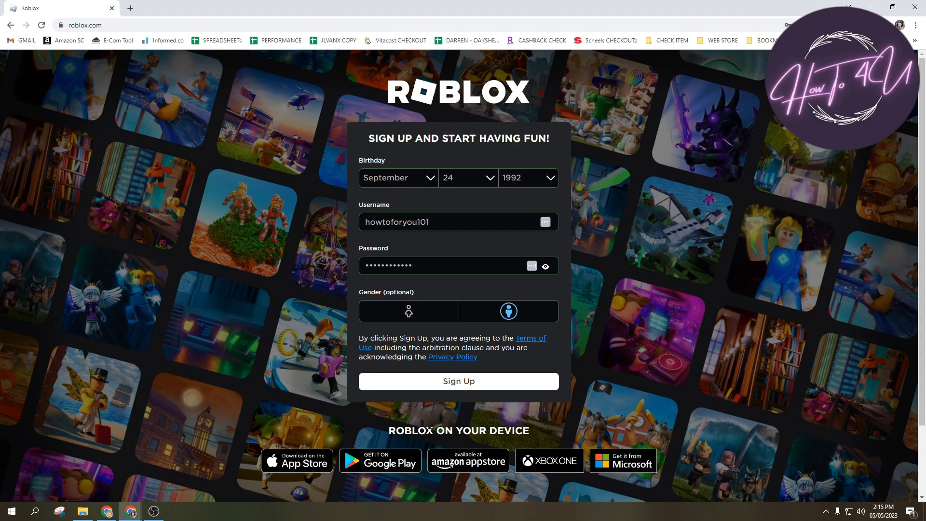
{"action": "mouse_move", "coordinate": [379, 461]}
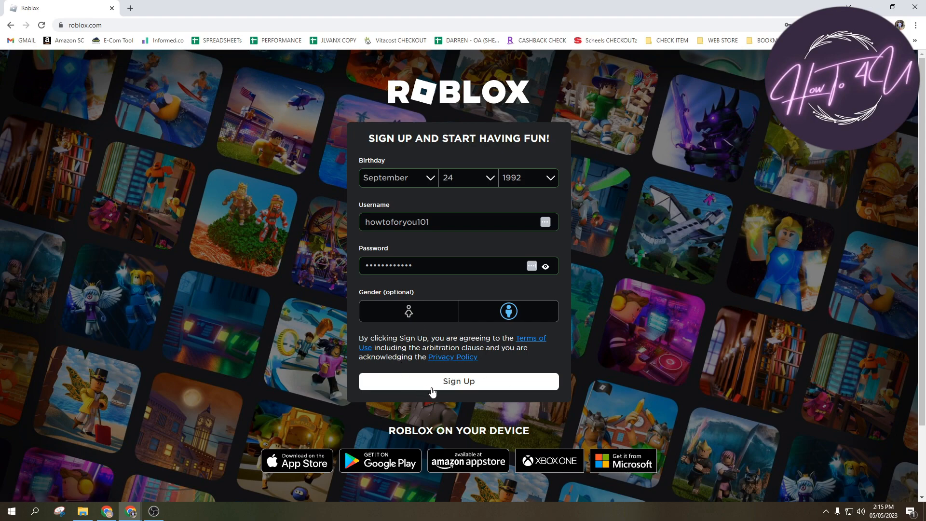
{"action": "mouse_move", "coordinate": [38, 500]}
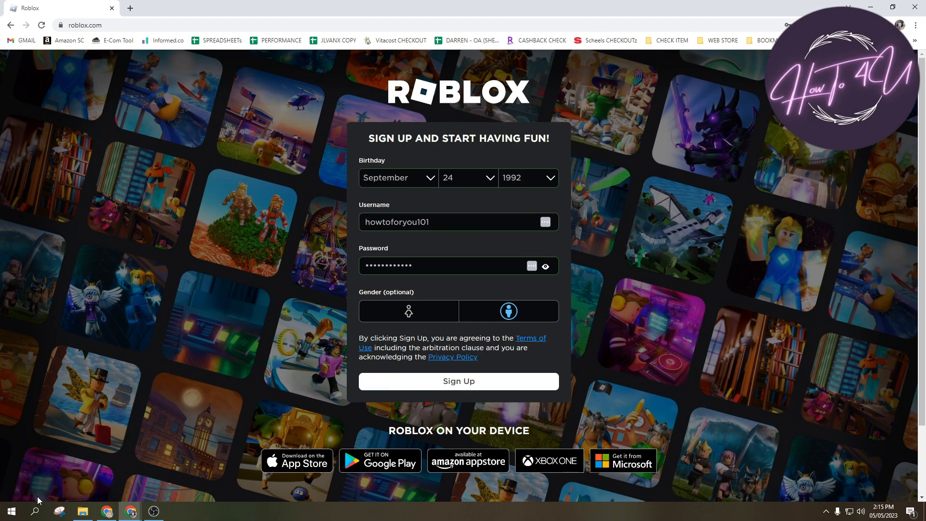
{"action": "mouse_move", "coordinate": [35, 511]}
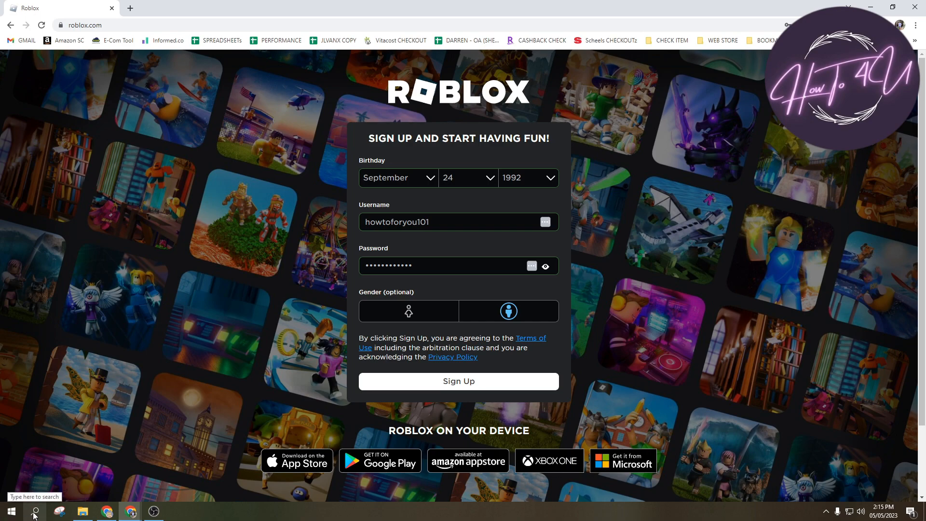
{"action": "left_click", "coordinate": [34, 511]}
{"action": "type", "text": "microsof"}
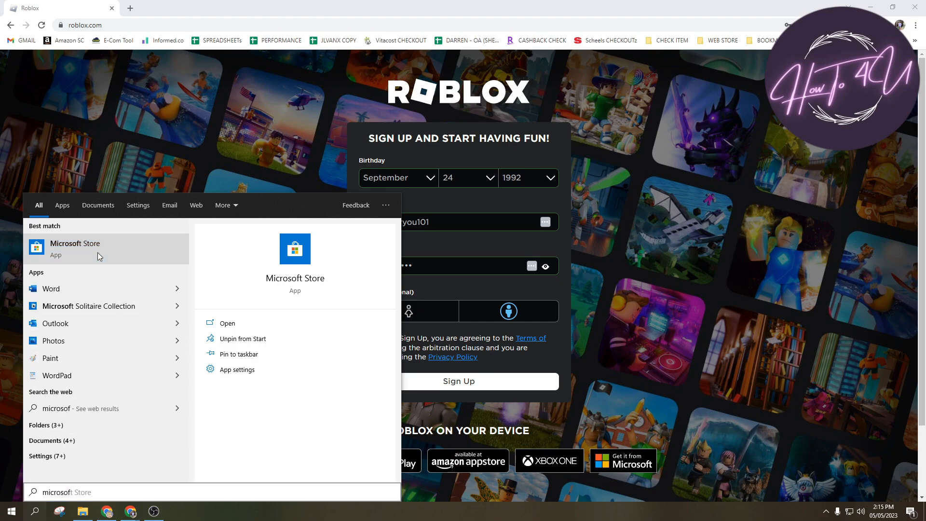
{"action": "left_click", "coordinate": [223, 323]}
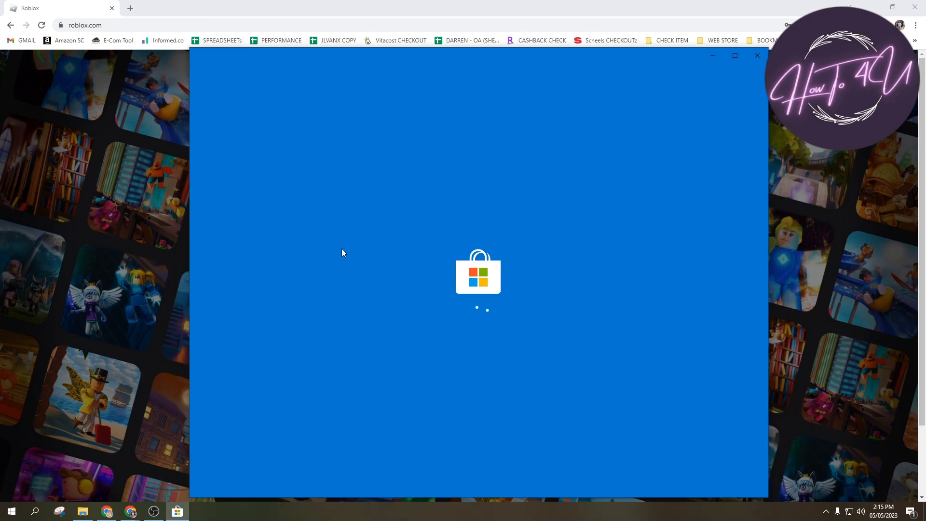
{"action": "mouse_move", "coordinate": [331, 218]}
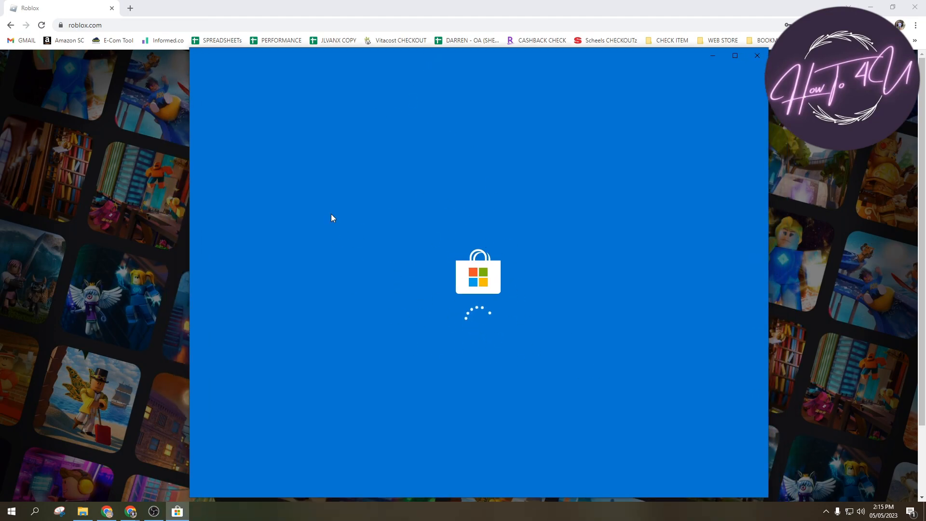
{"action": "mouse_move", "coordinate": [554, 205]}
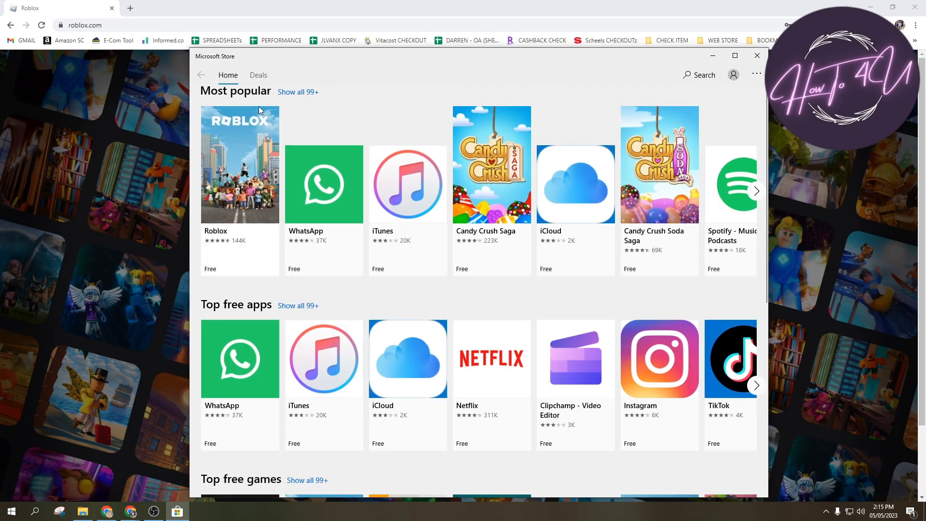
{"action": "mouse_move", "coordinate": [260, 188]}
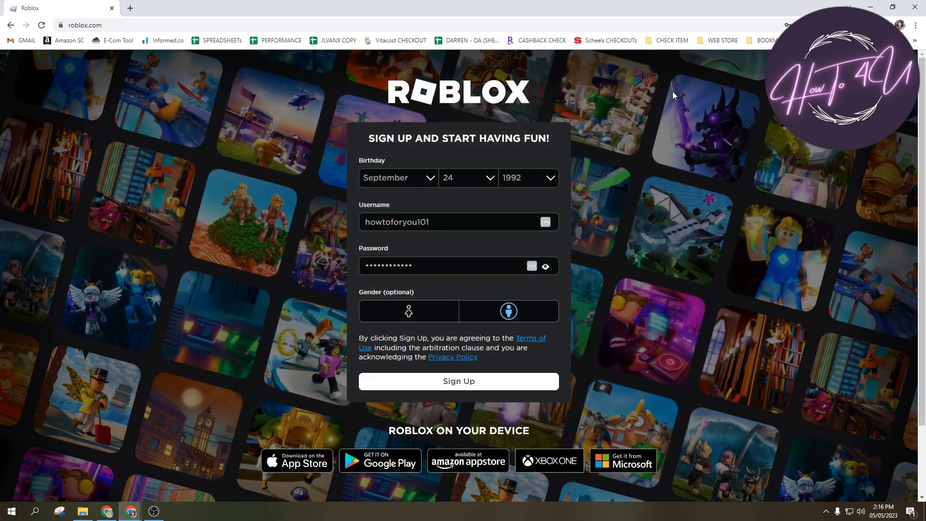
Step: Submit the form to create the account and save the new login in the browser
{"action": "left_click", "coordinate": [457, 382]}
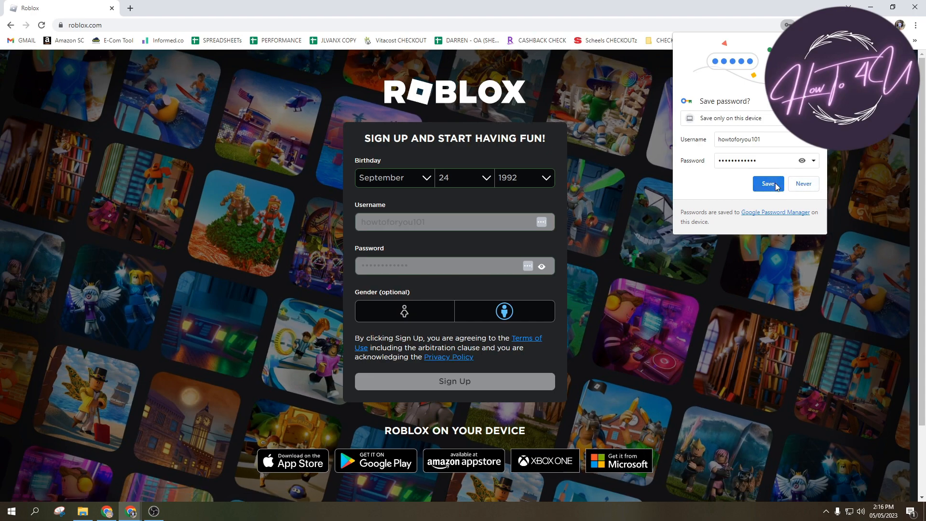
{"action": "left_click", "coordinate": [768, 183]}
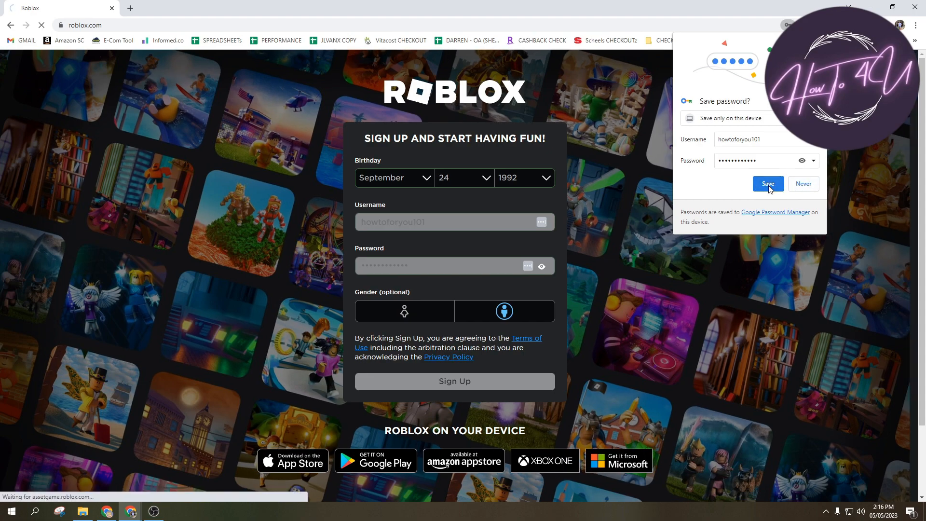
{"action": "left_click", "coordinate": [767, 183]}
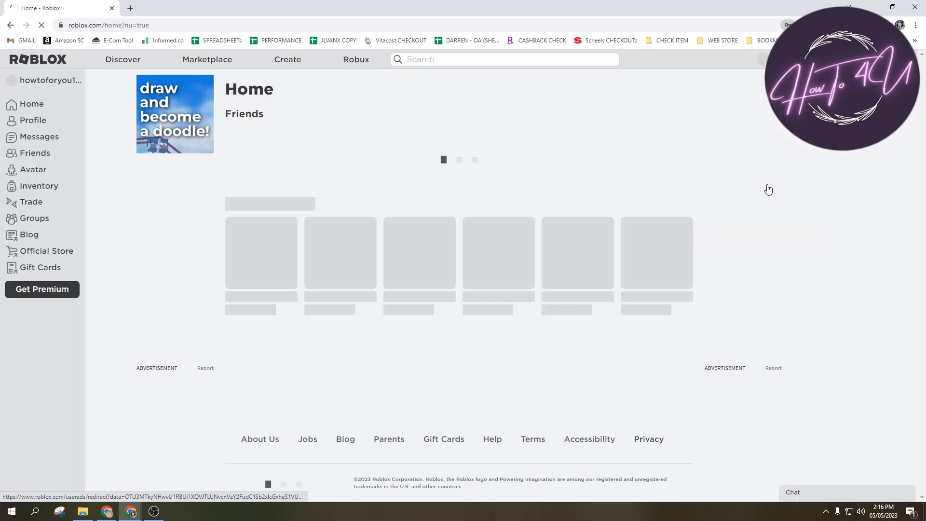